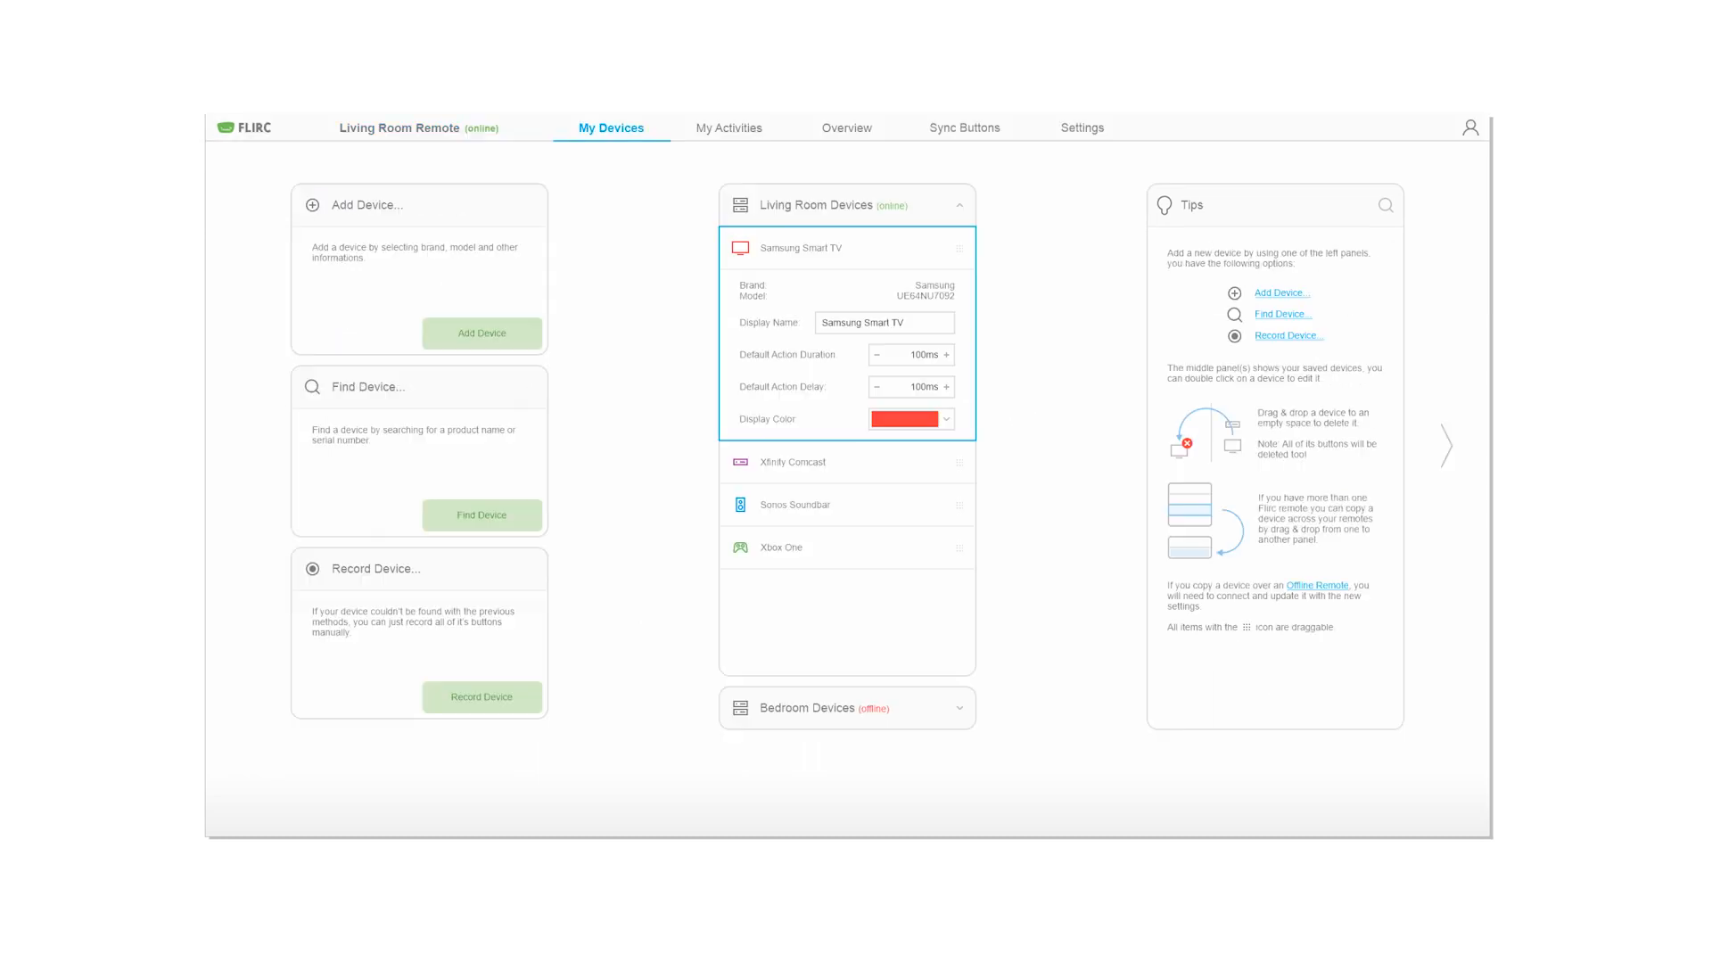
Leave the Flirc My Devices page and open the Living Room Remote
click(964, 128)
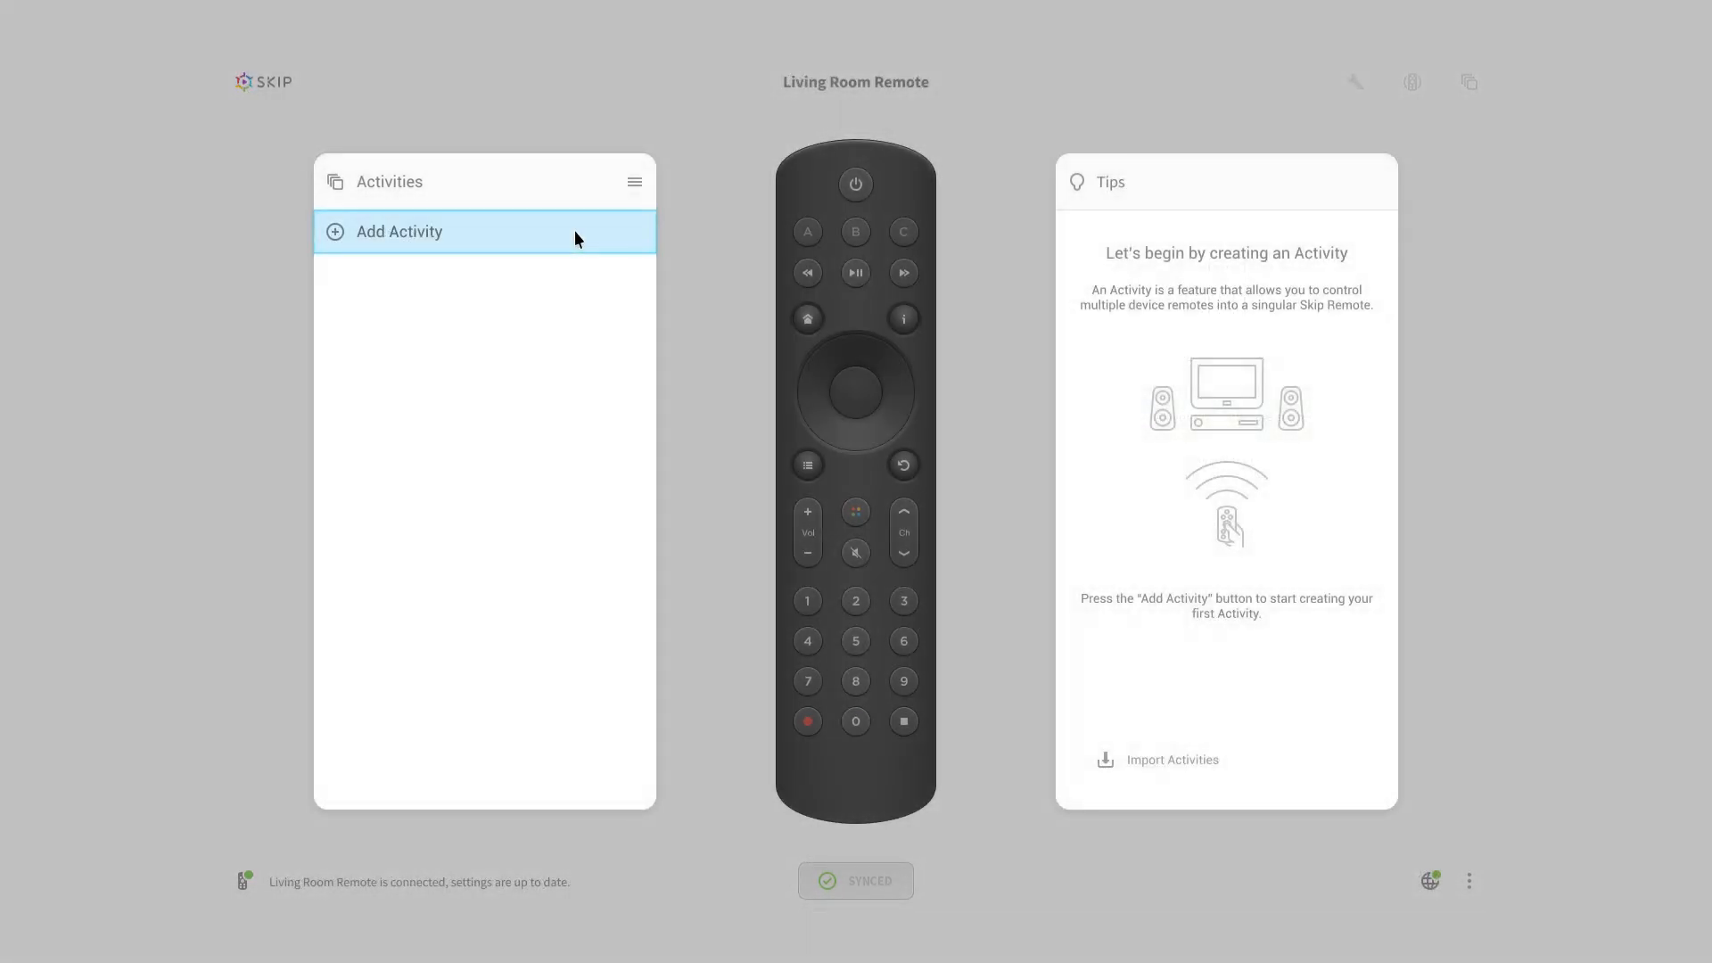
Create a new Watch TV activity, renaming it in the name field before creating it
click(398, 232)
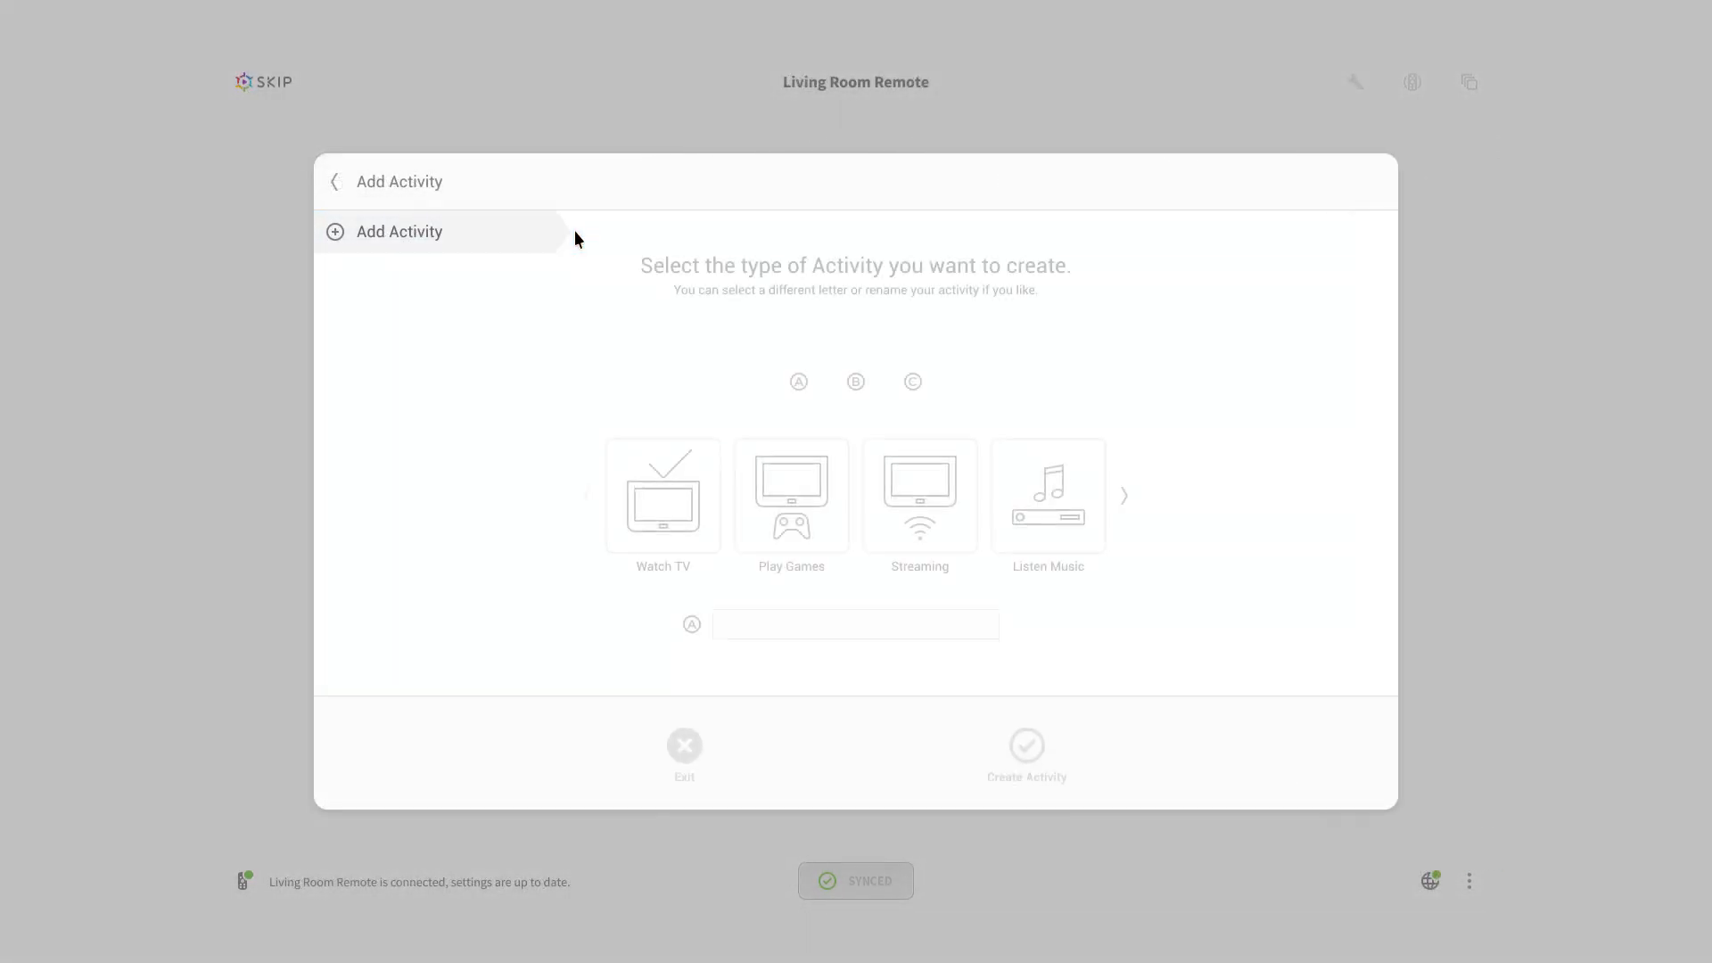
click(662, 493)
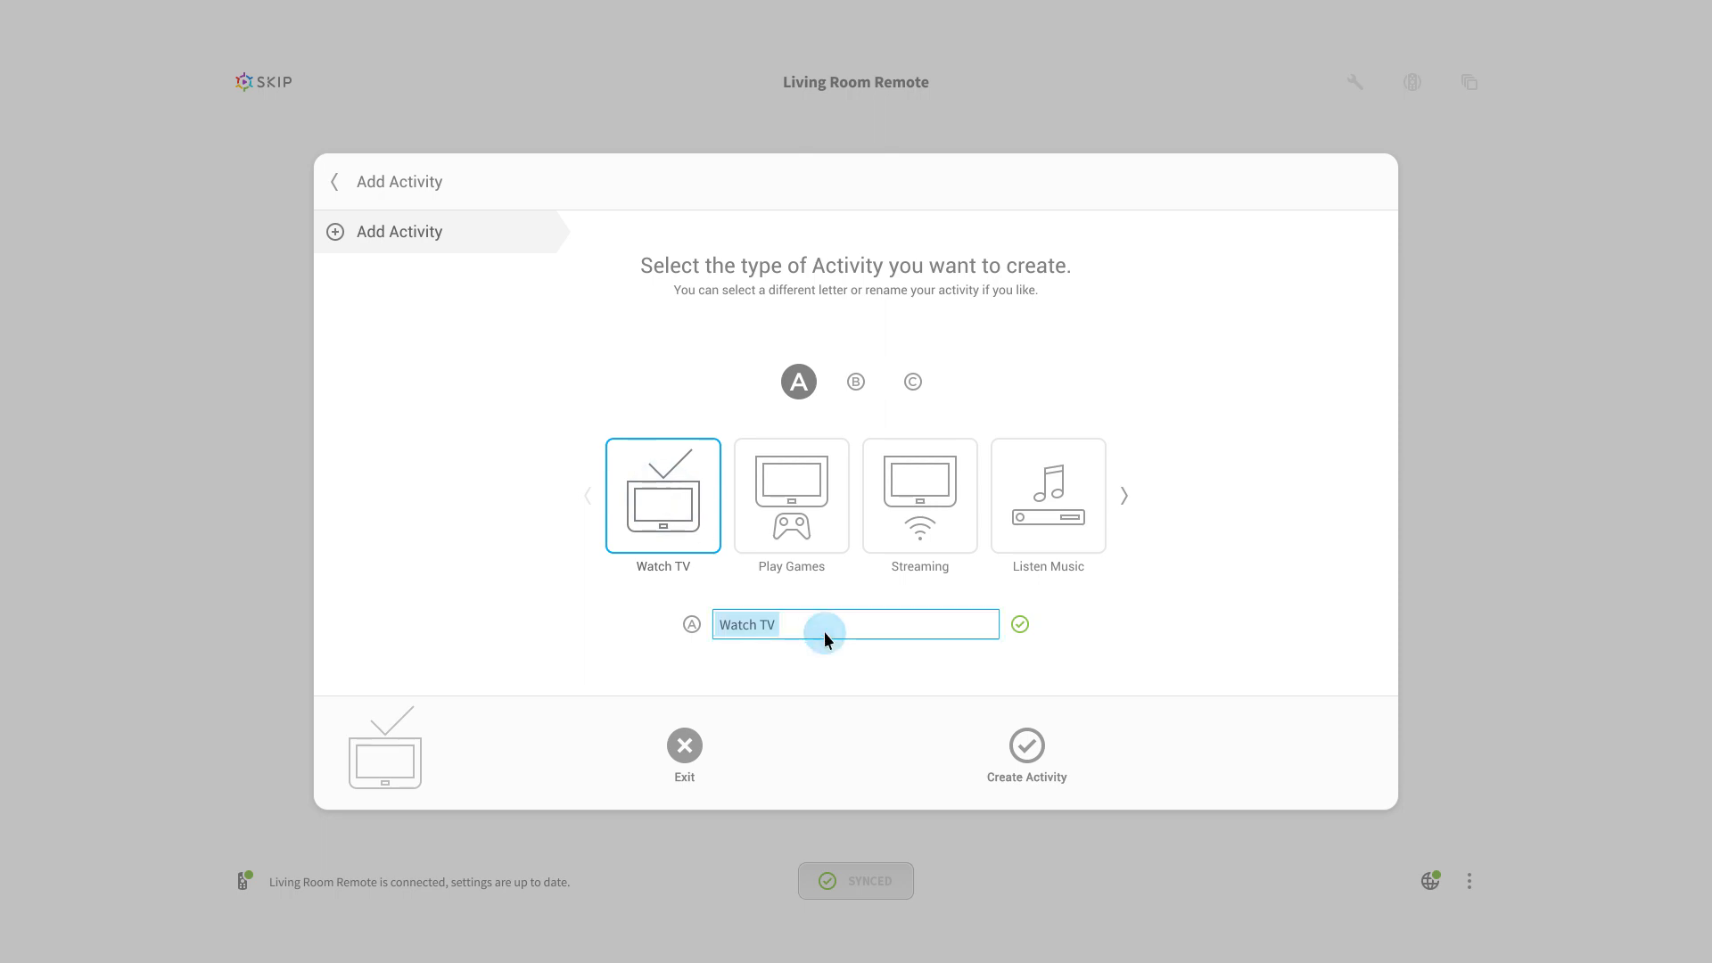
click(1025, 754)
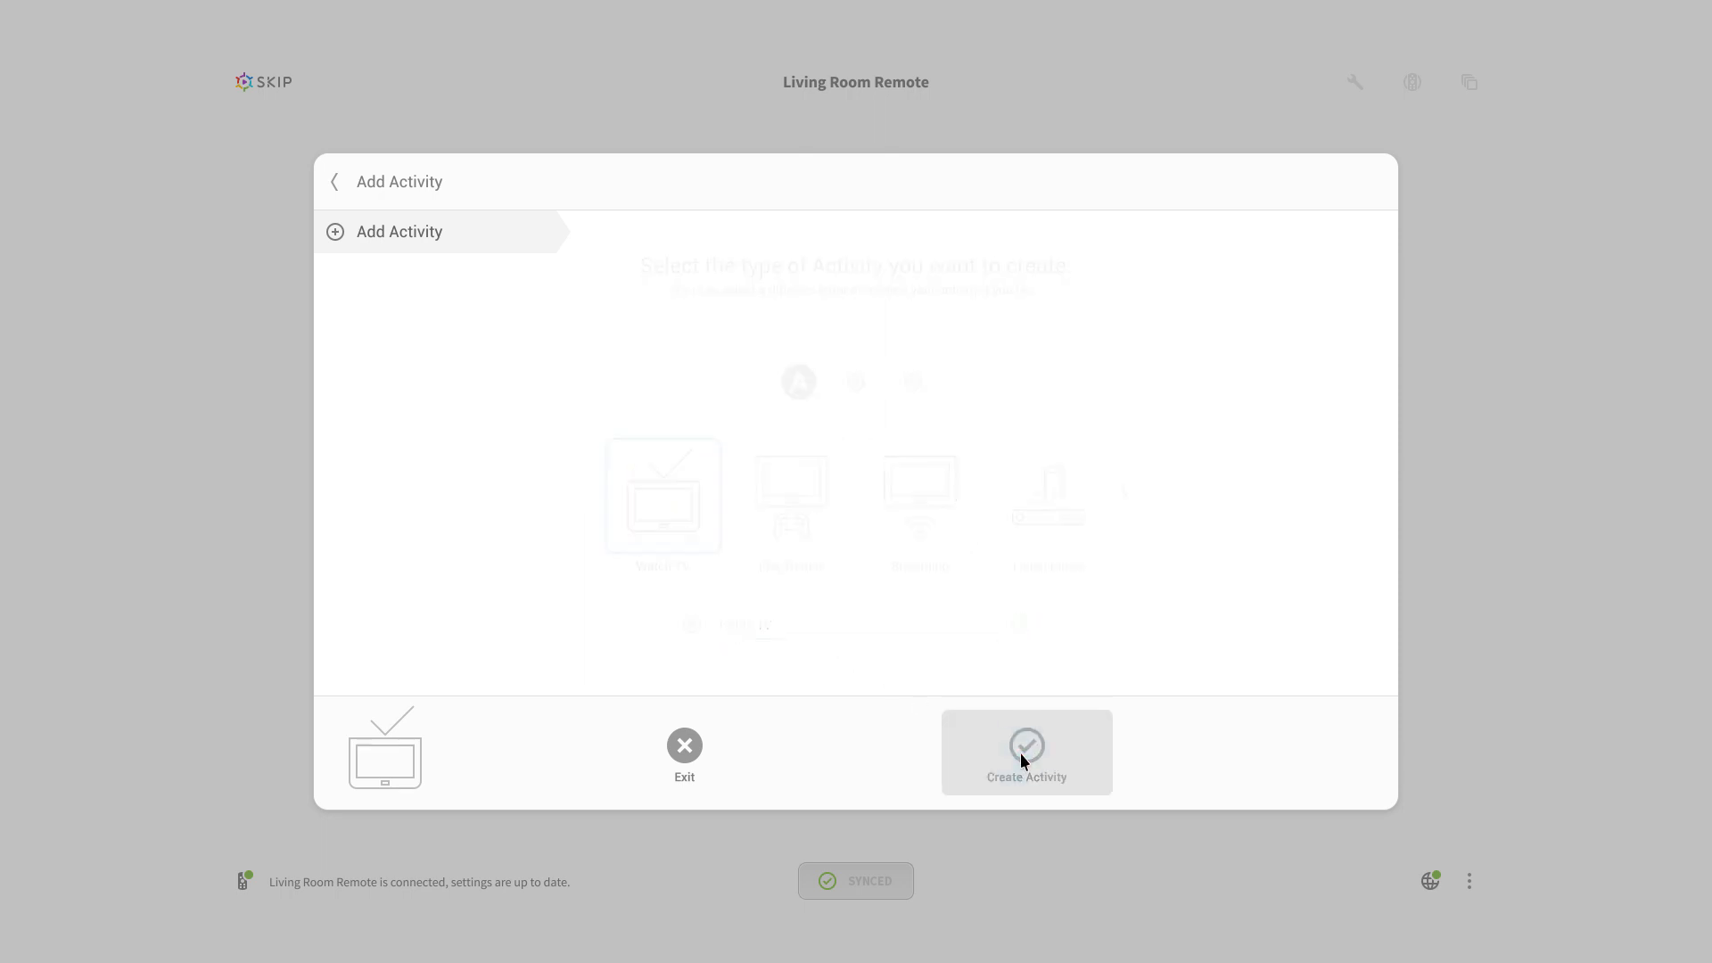
click(1025, 751)
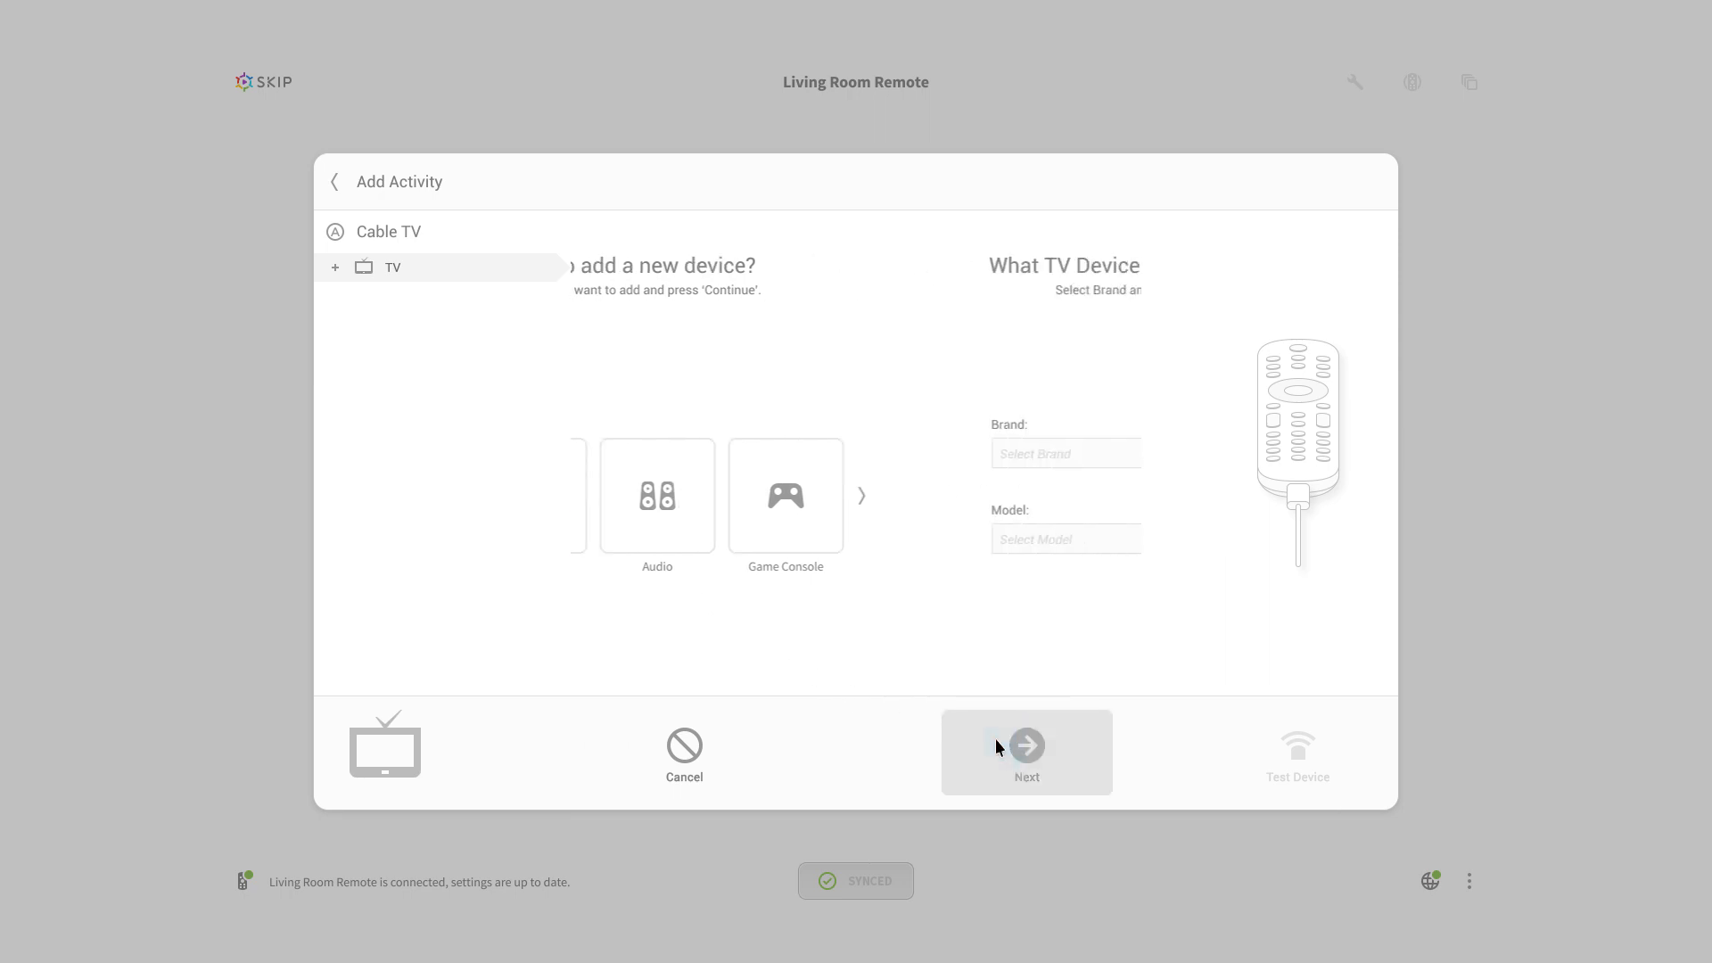
Add a Samsung UE64NU7092 TV, test that it responds, and save it
text(Samsung)
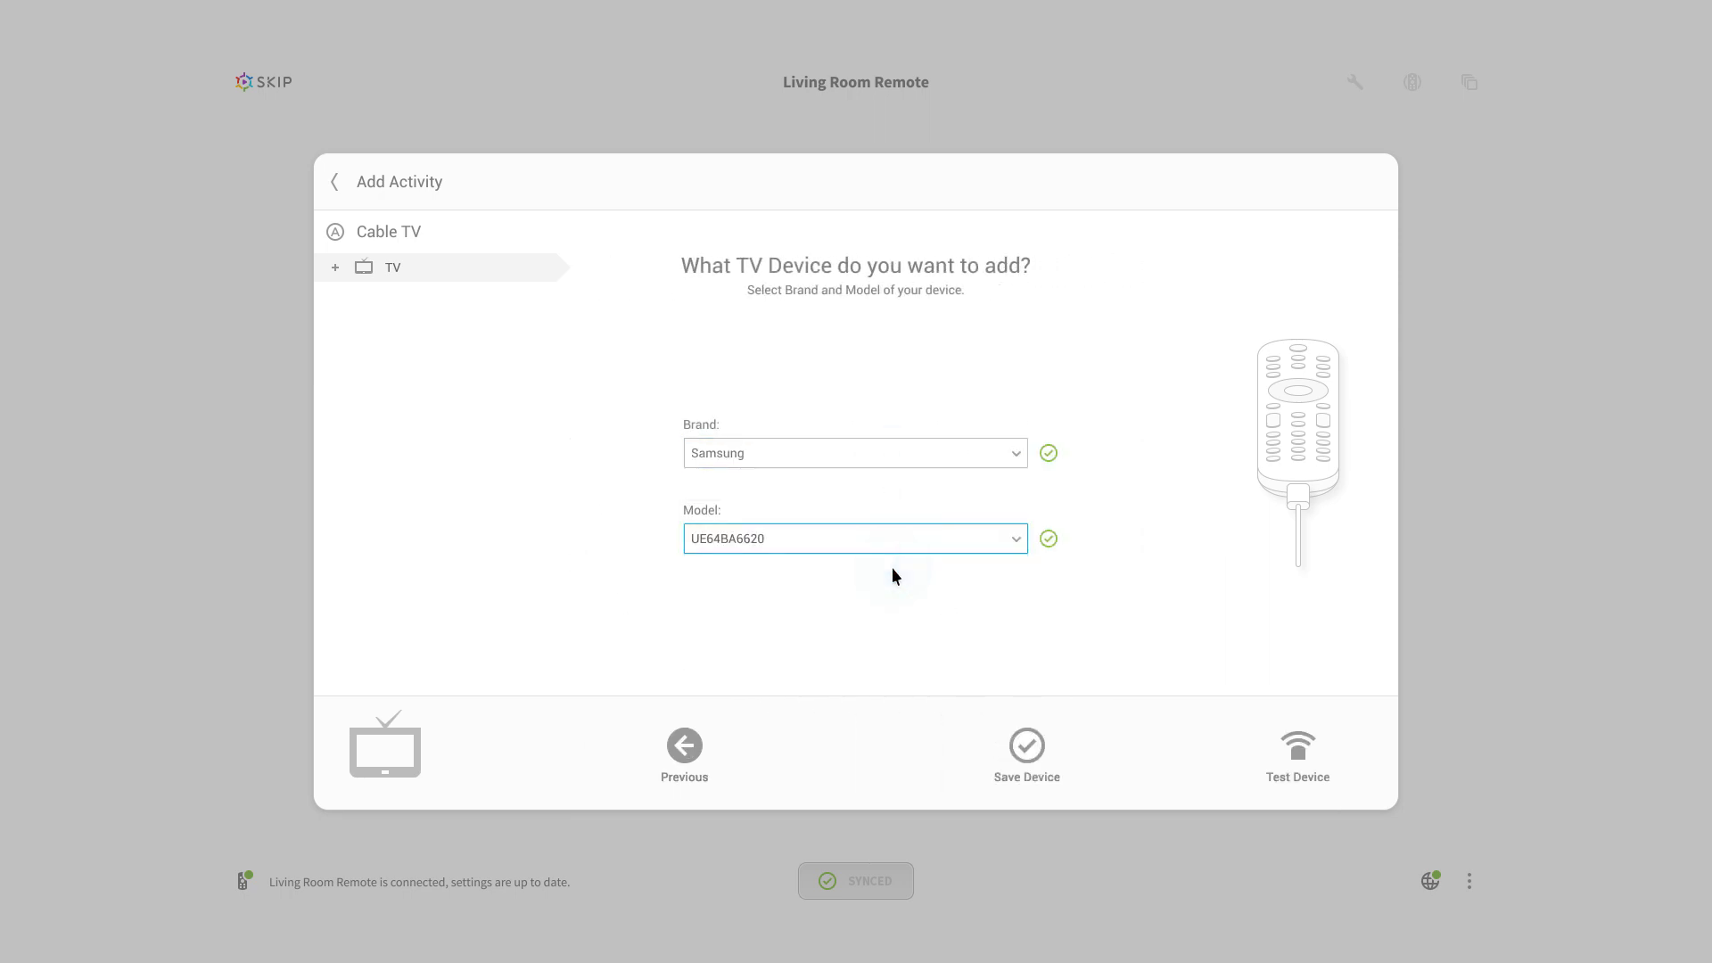
click(1296, 753)
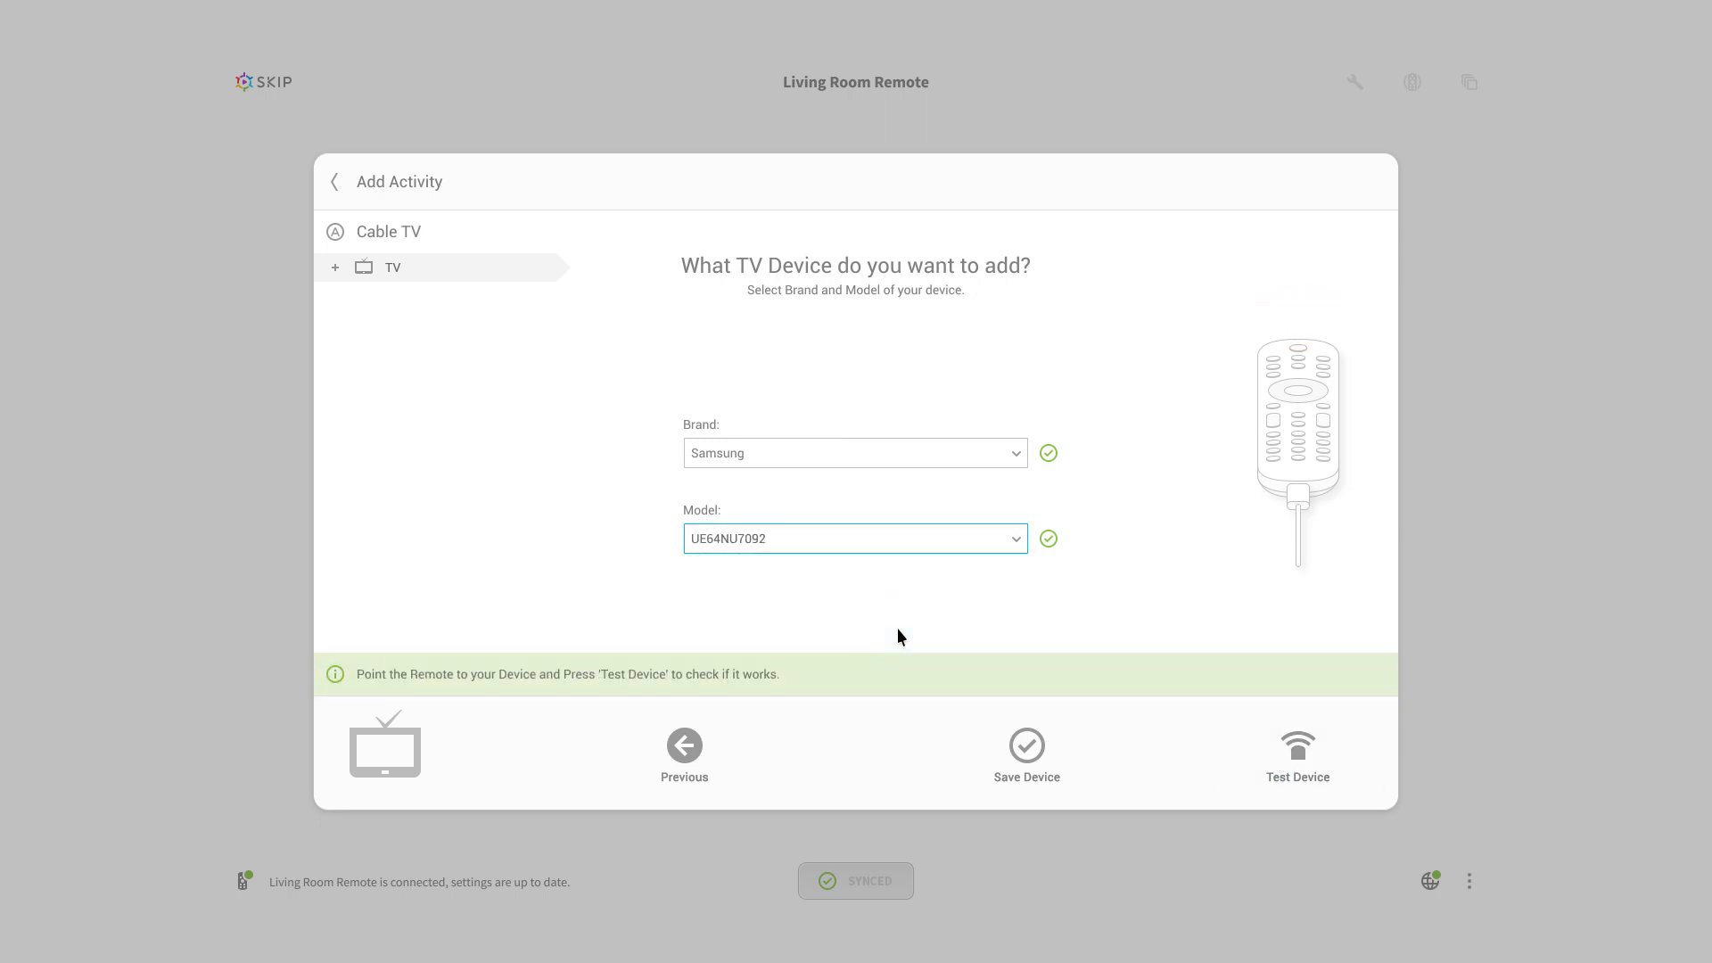
click(1296, 754)
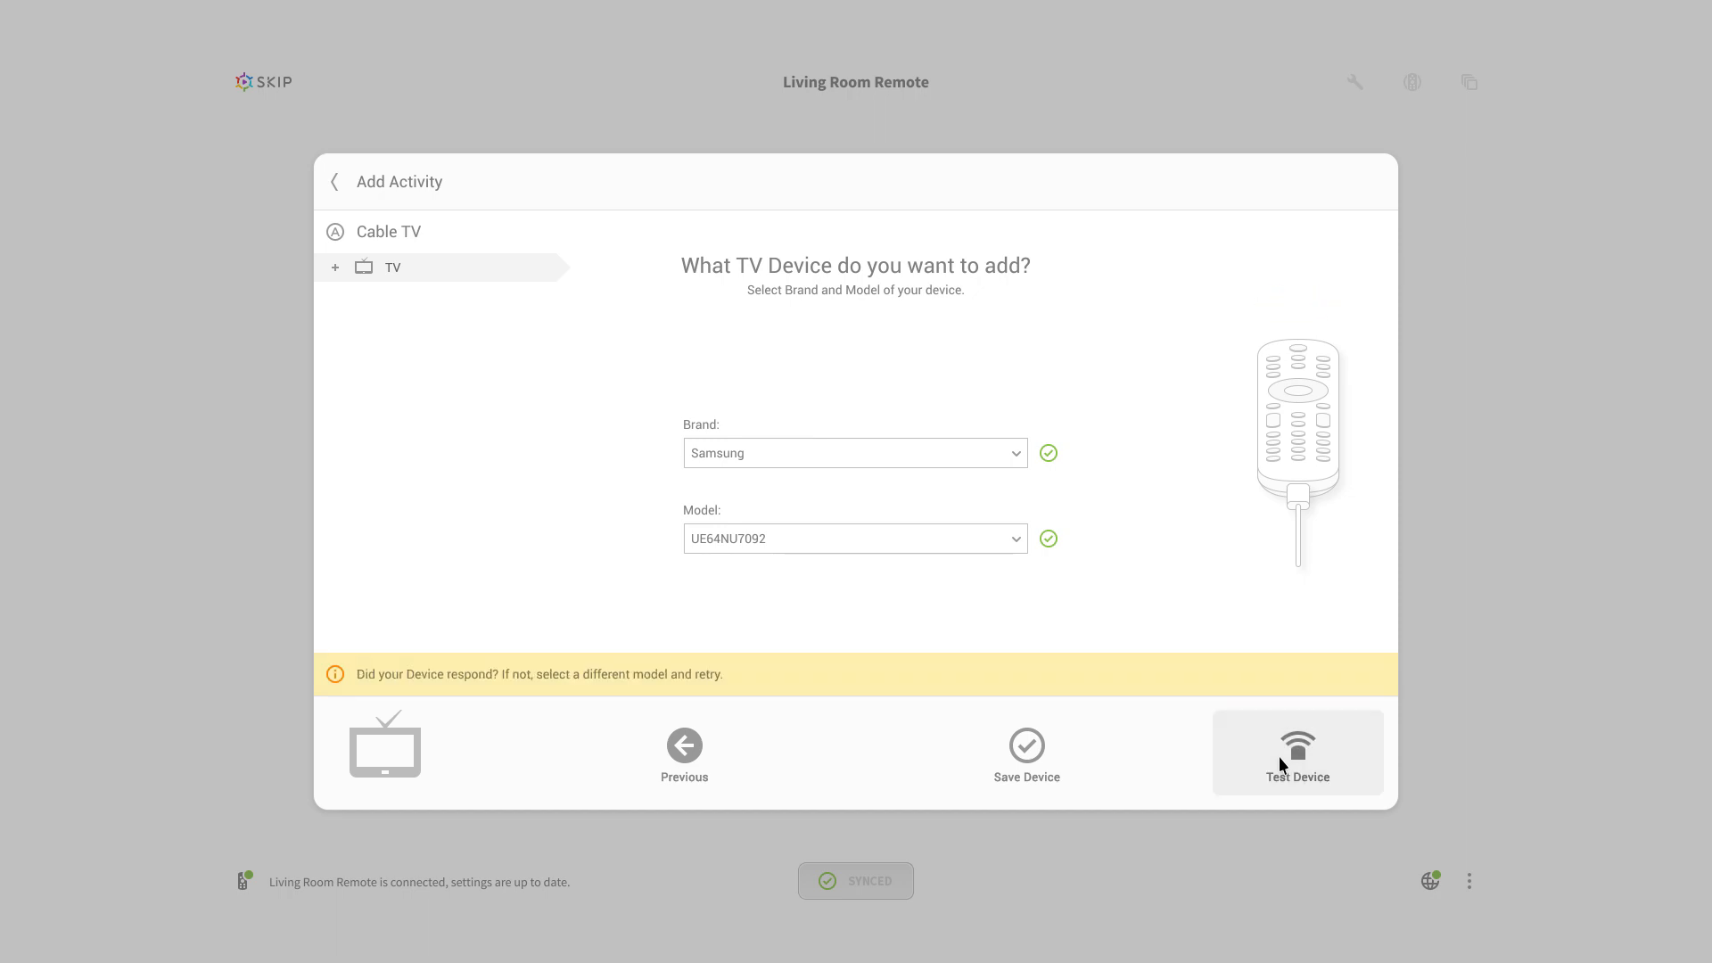
click(1025, 754)
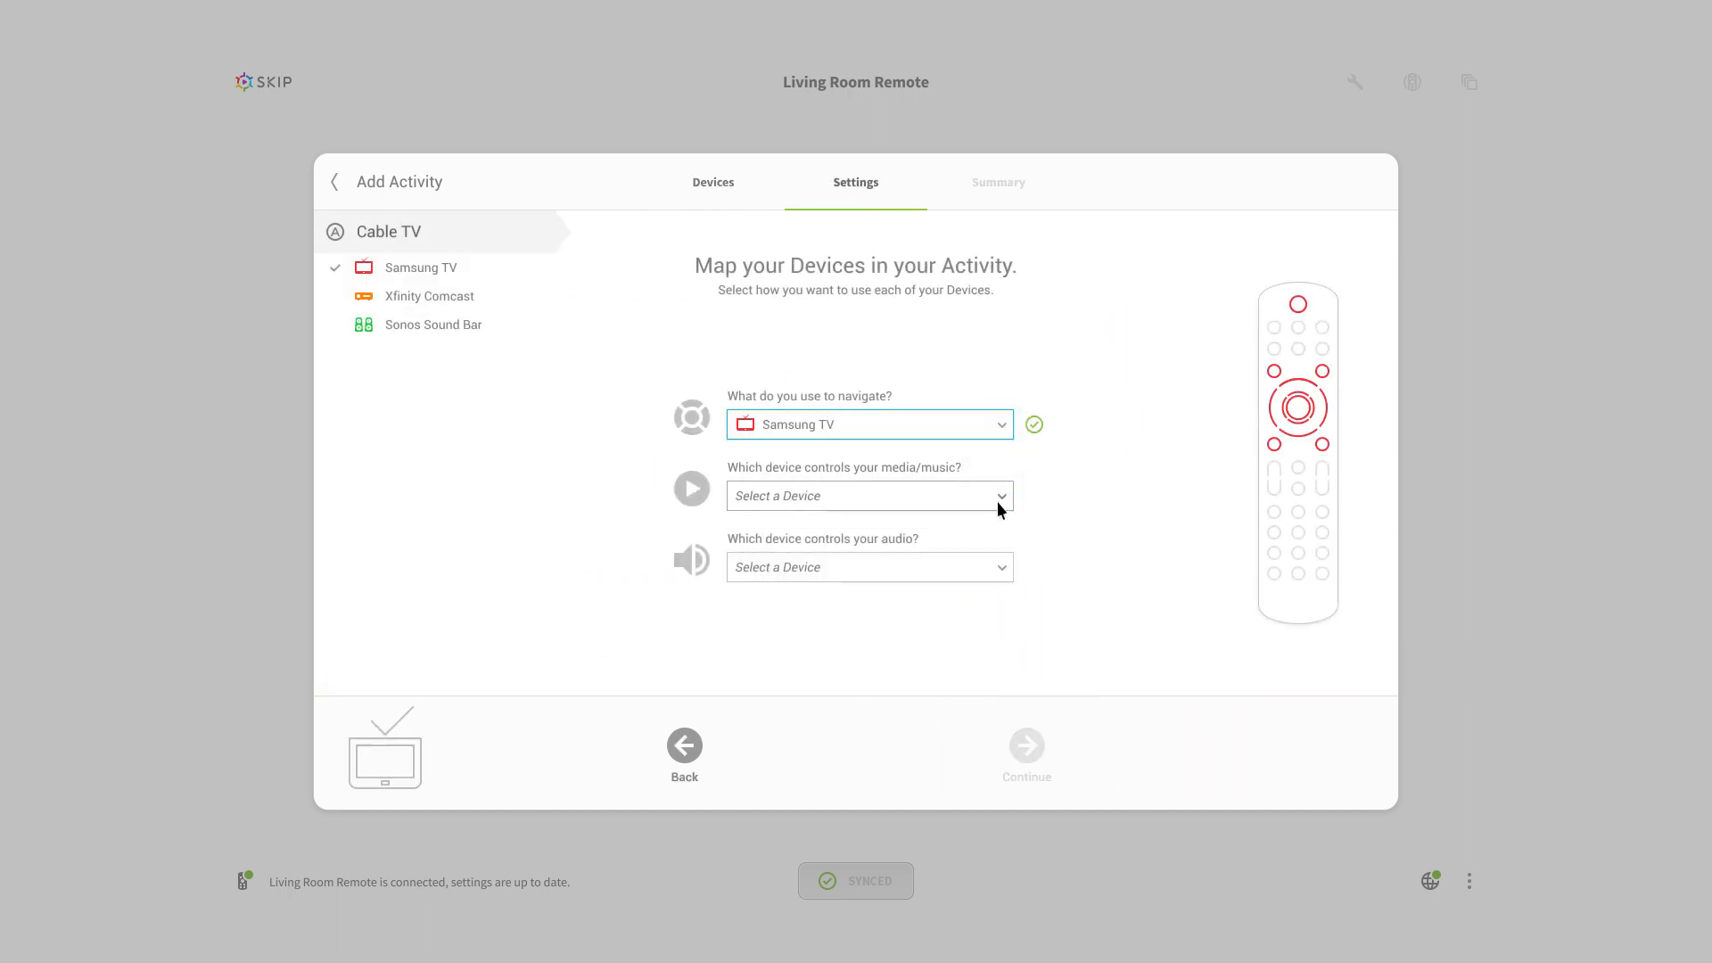
Assign the media device and save Cable TV with Samsung TV, Xfinity Comcast and Sonos Sound Bar
click(868, 567)
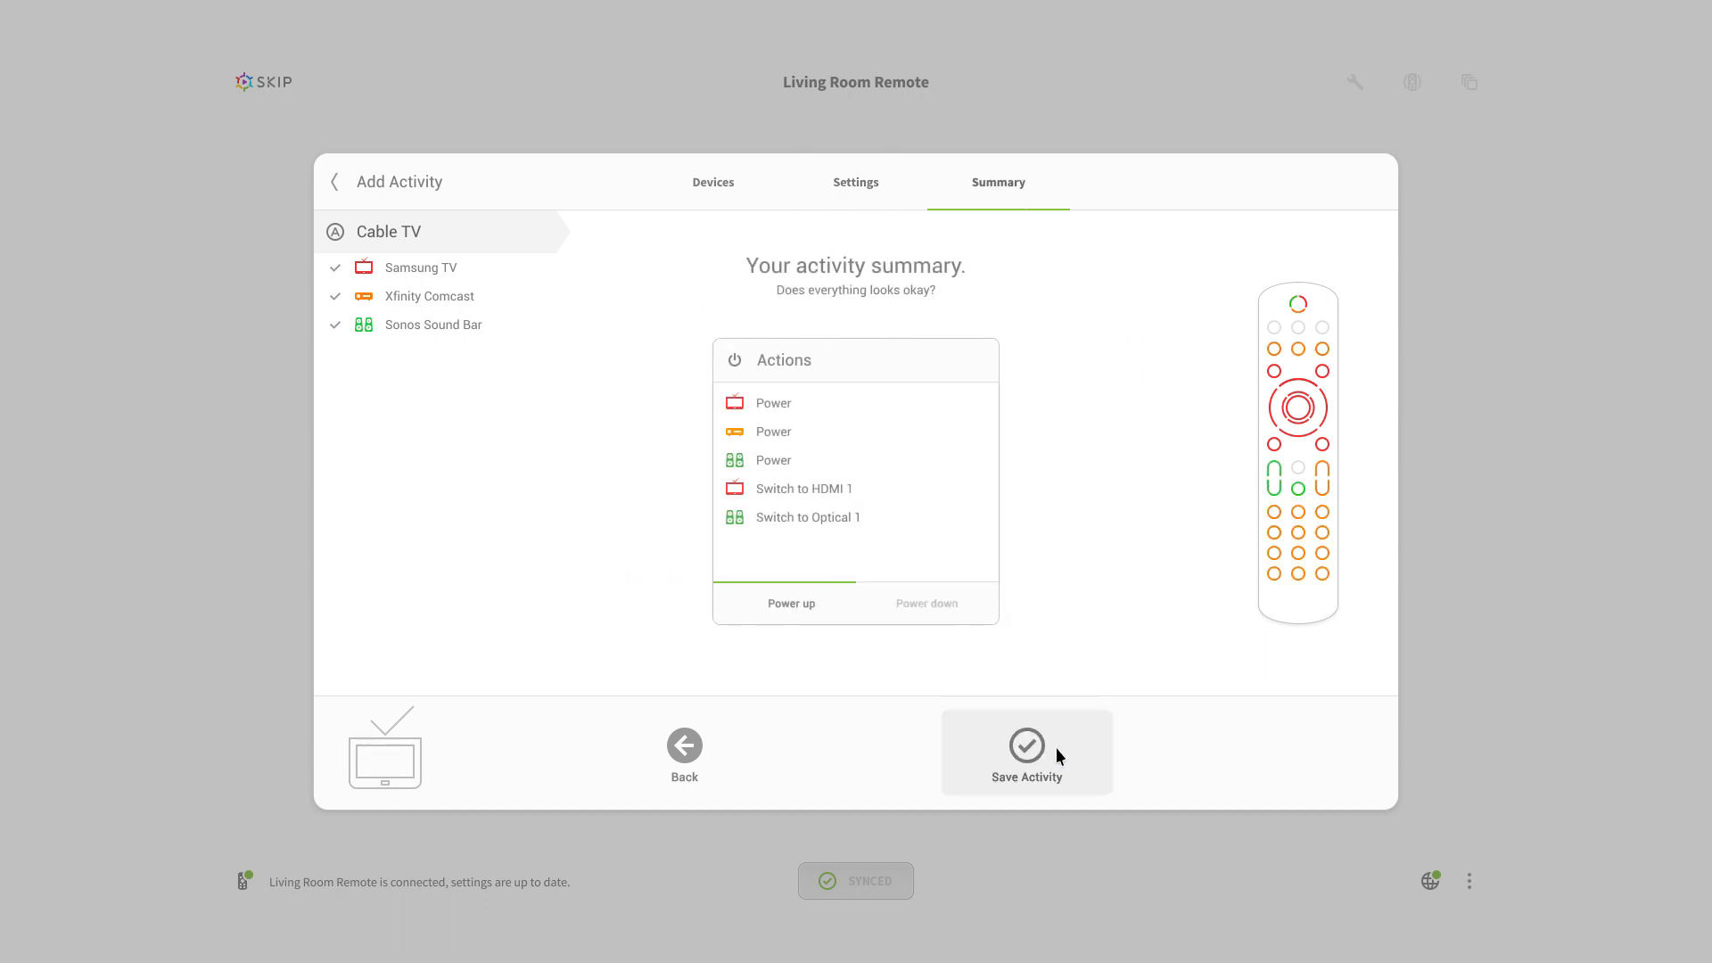
click(1025, 751)
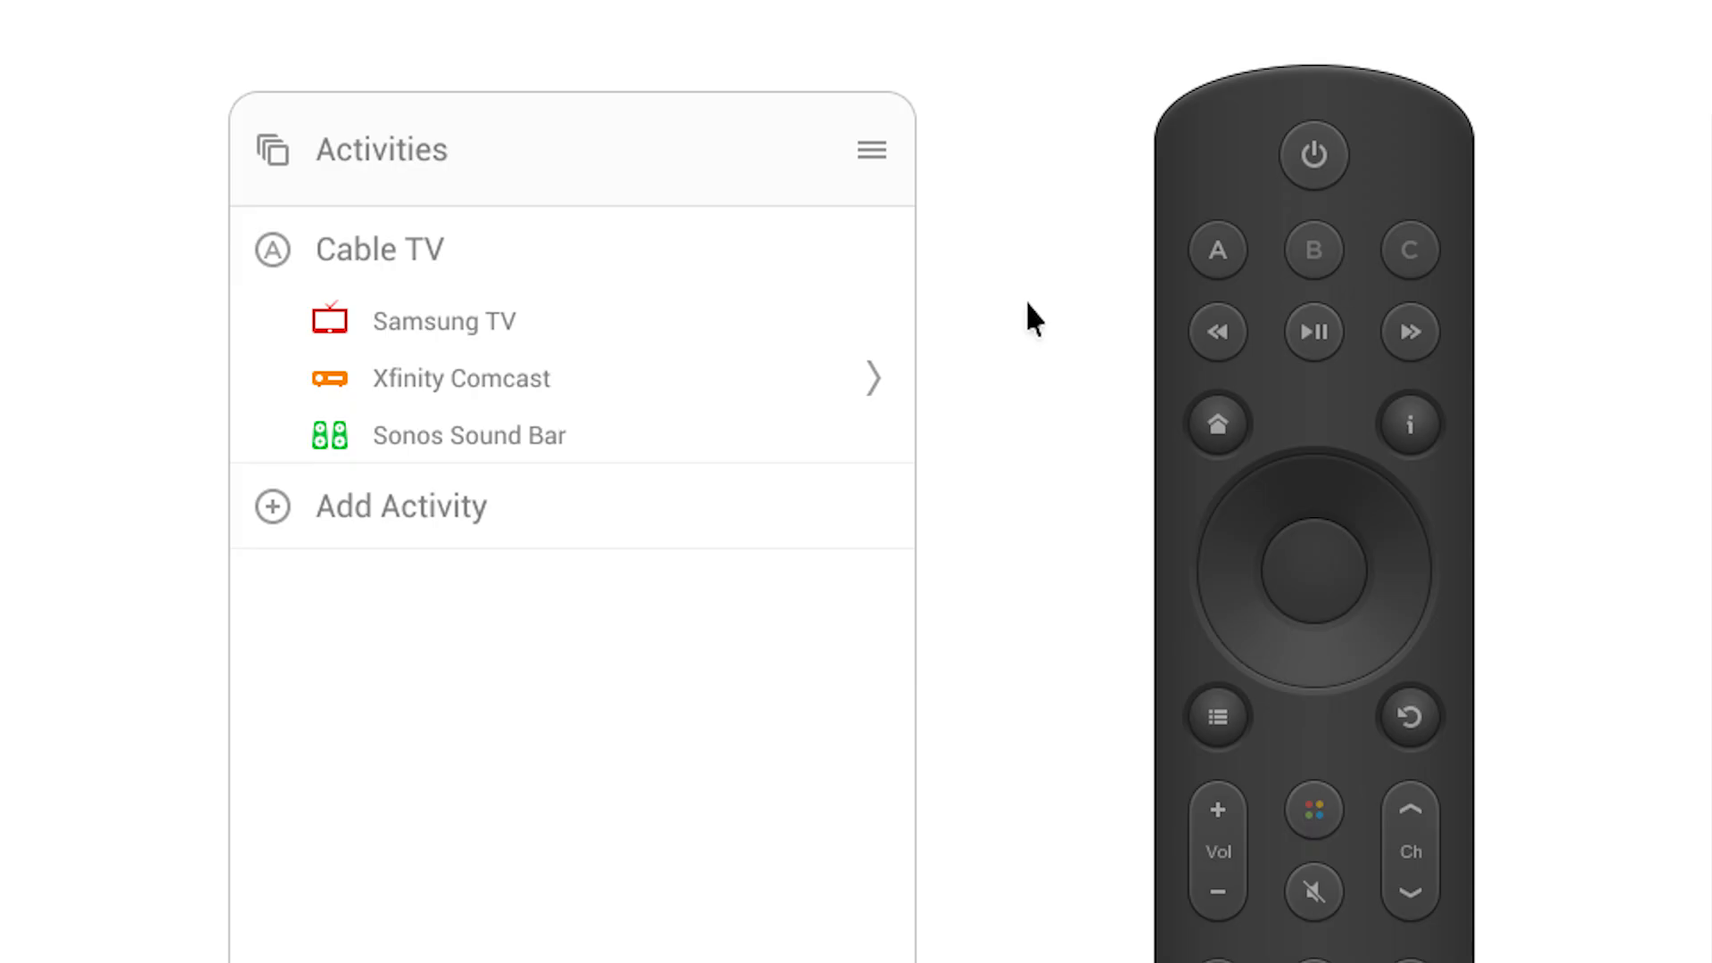
mouse_move(1006, 332)
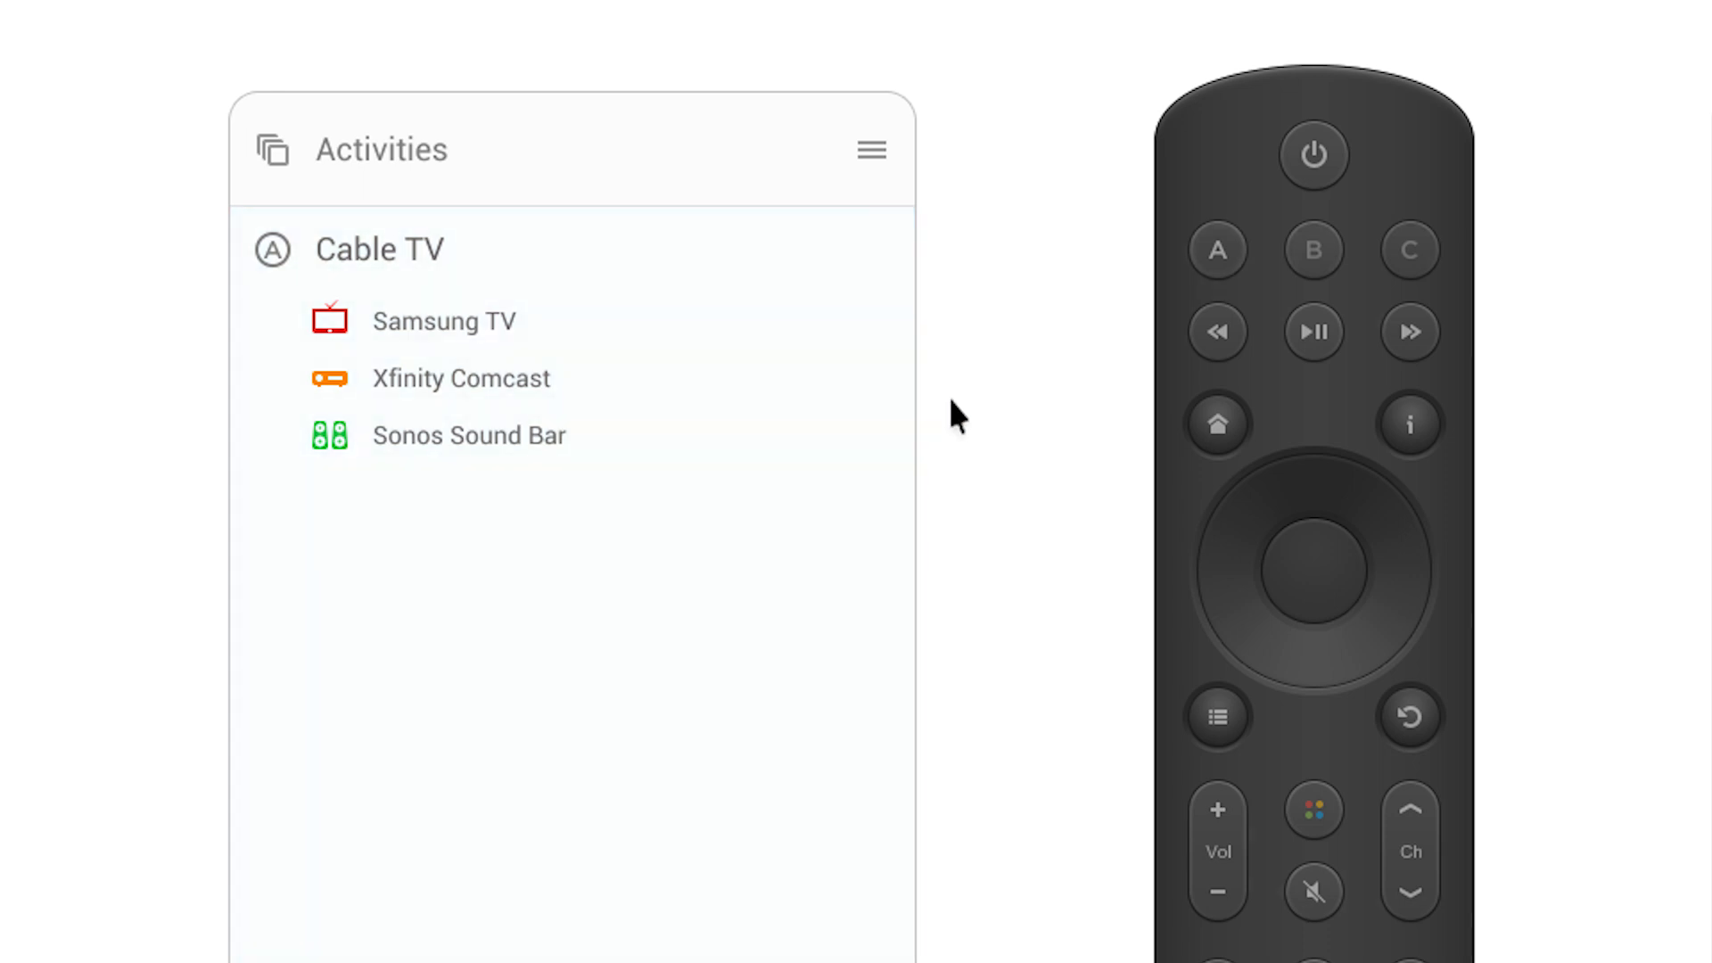
Open the Cable TV activity's Button List from the Activities panel
click(443, 320)
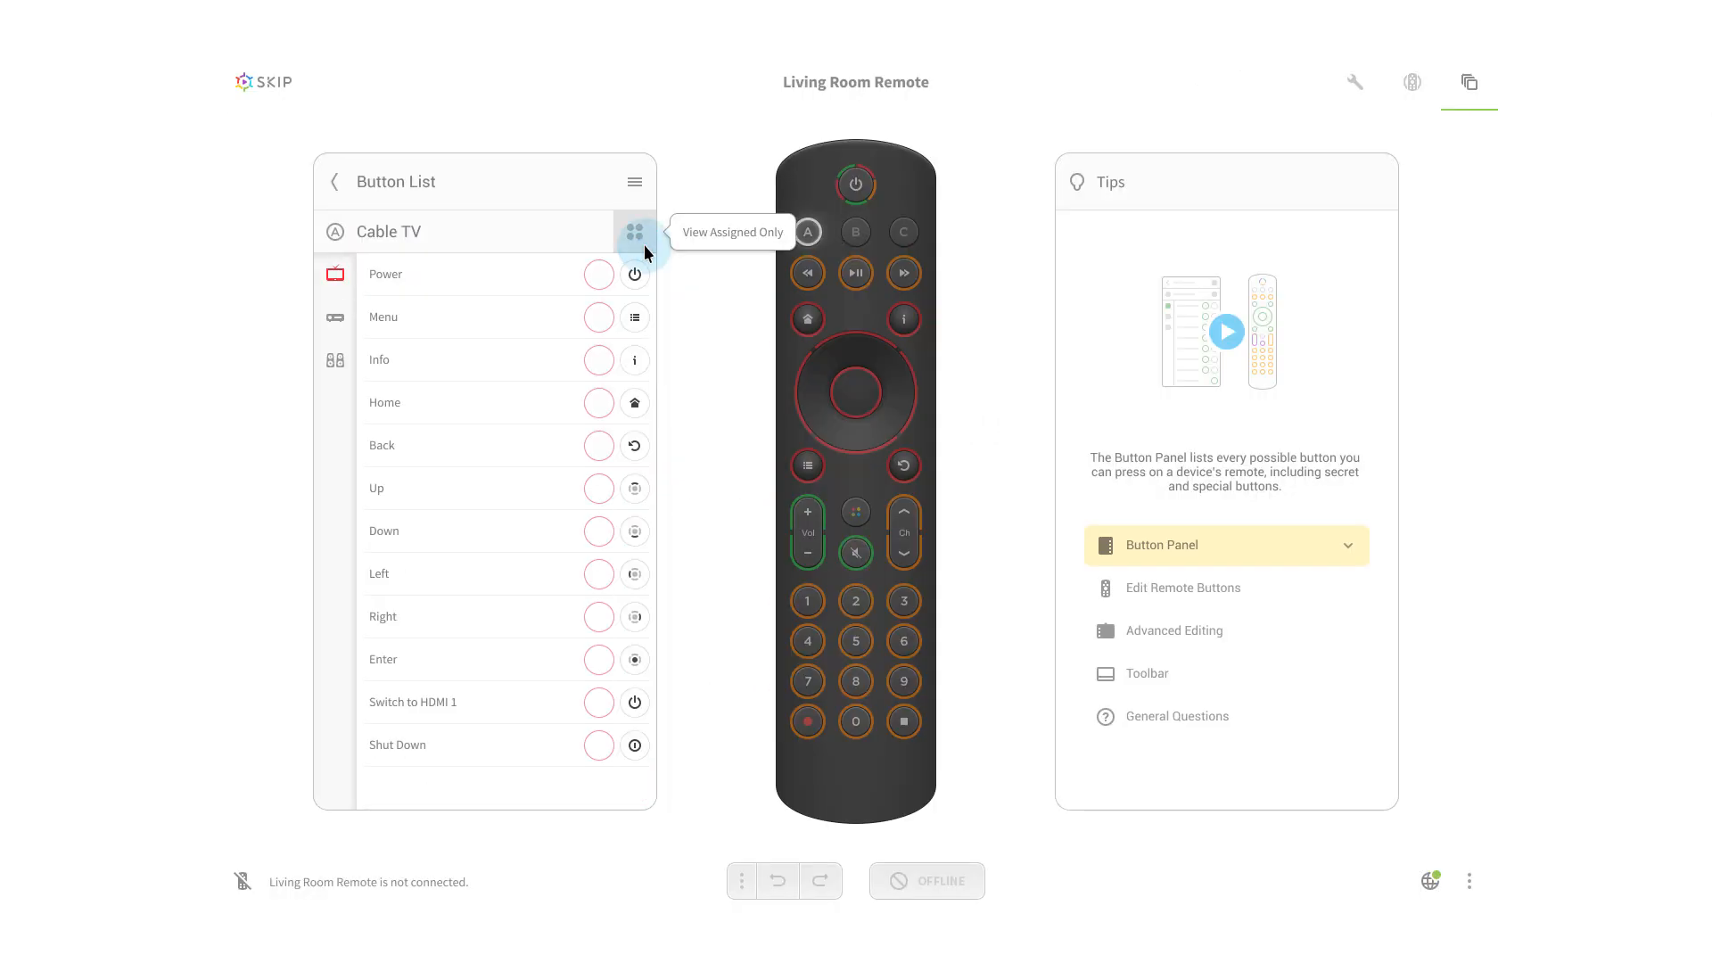
Turn off View Assigned Only and scroll through the Exit, digit and Input buttons
click(635, 232)
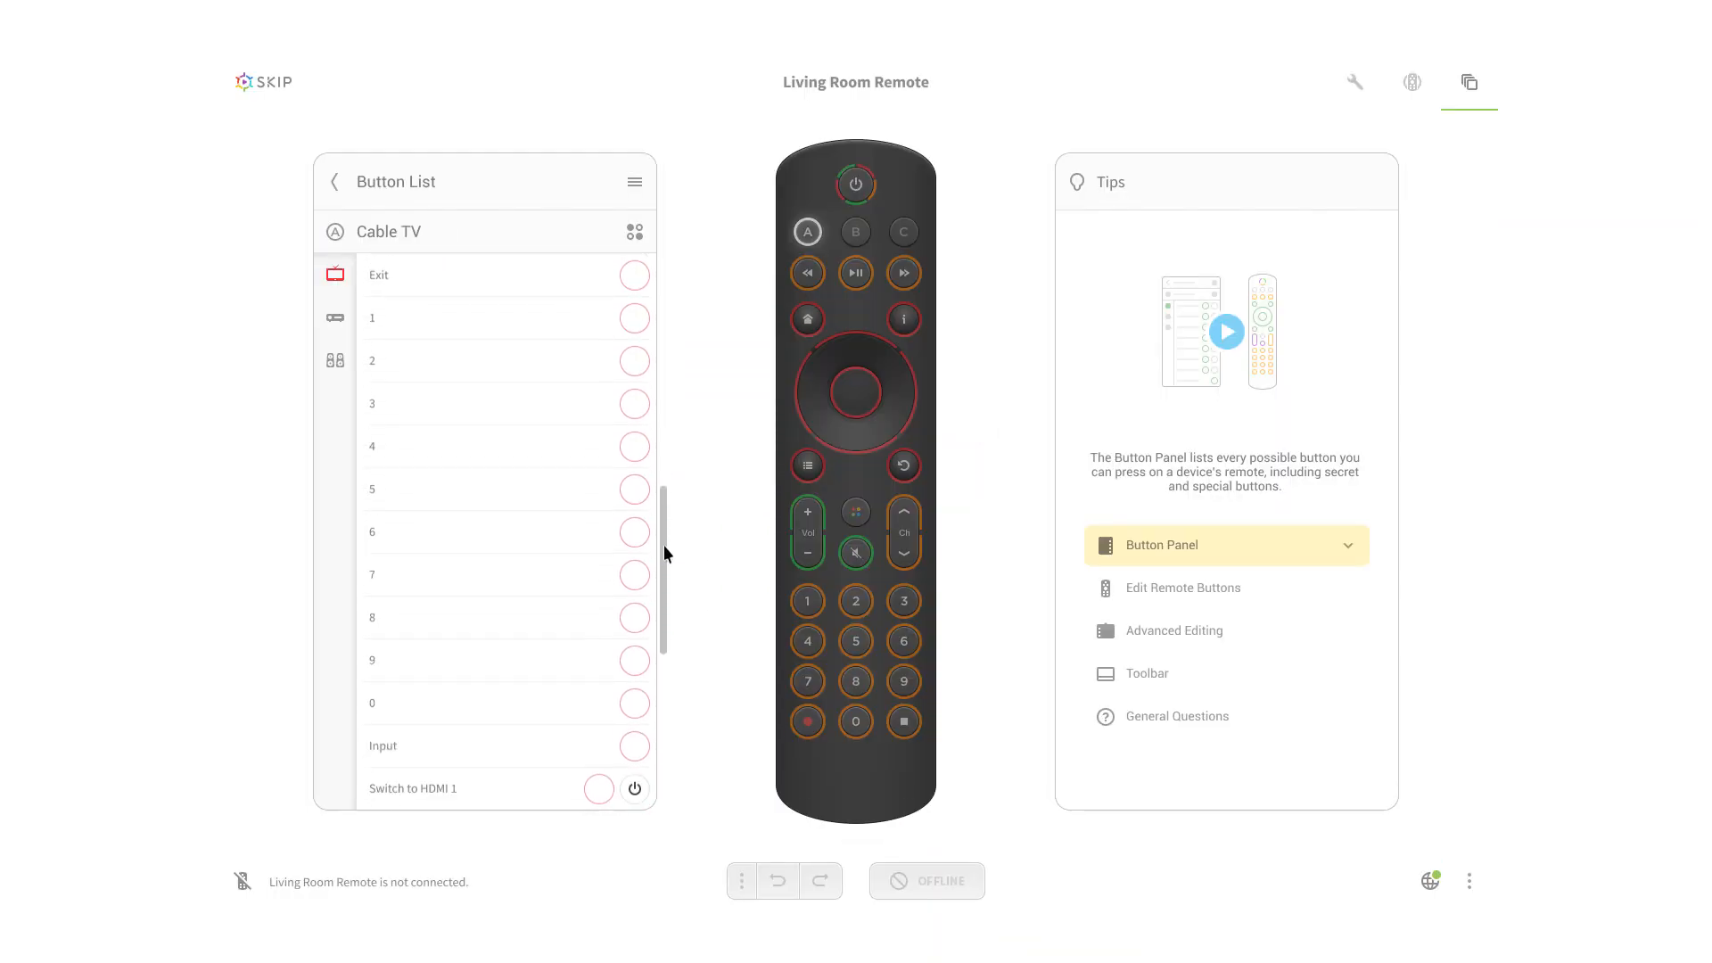
scroll(down, 3)
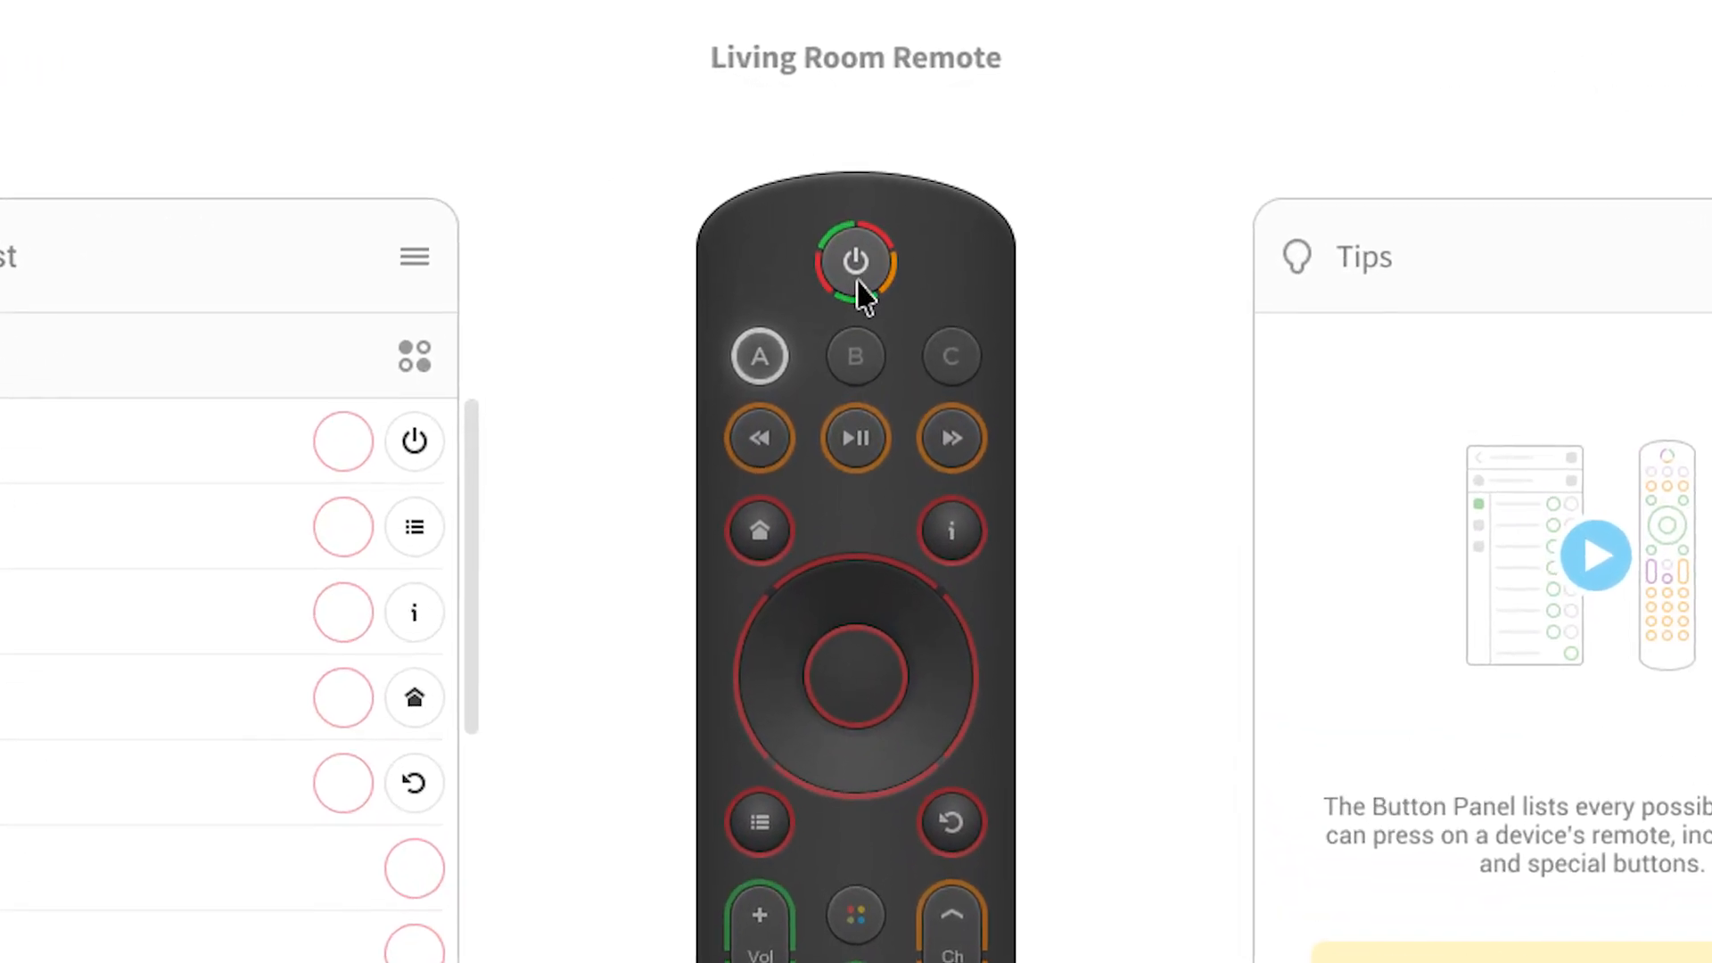
Show the Power key's power-up actions and the sound bar Power action's Duration and Delay
click(856, 263)
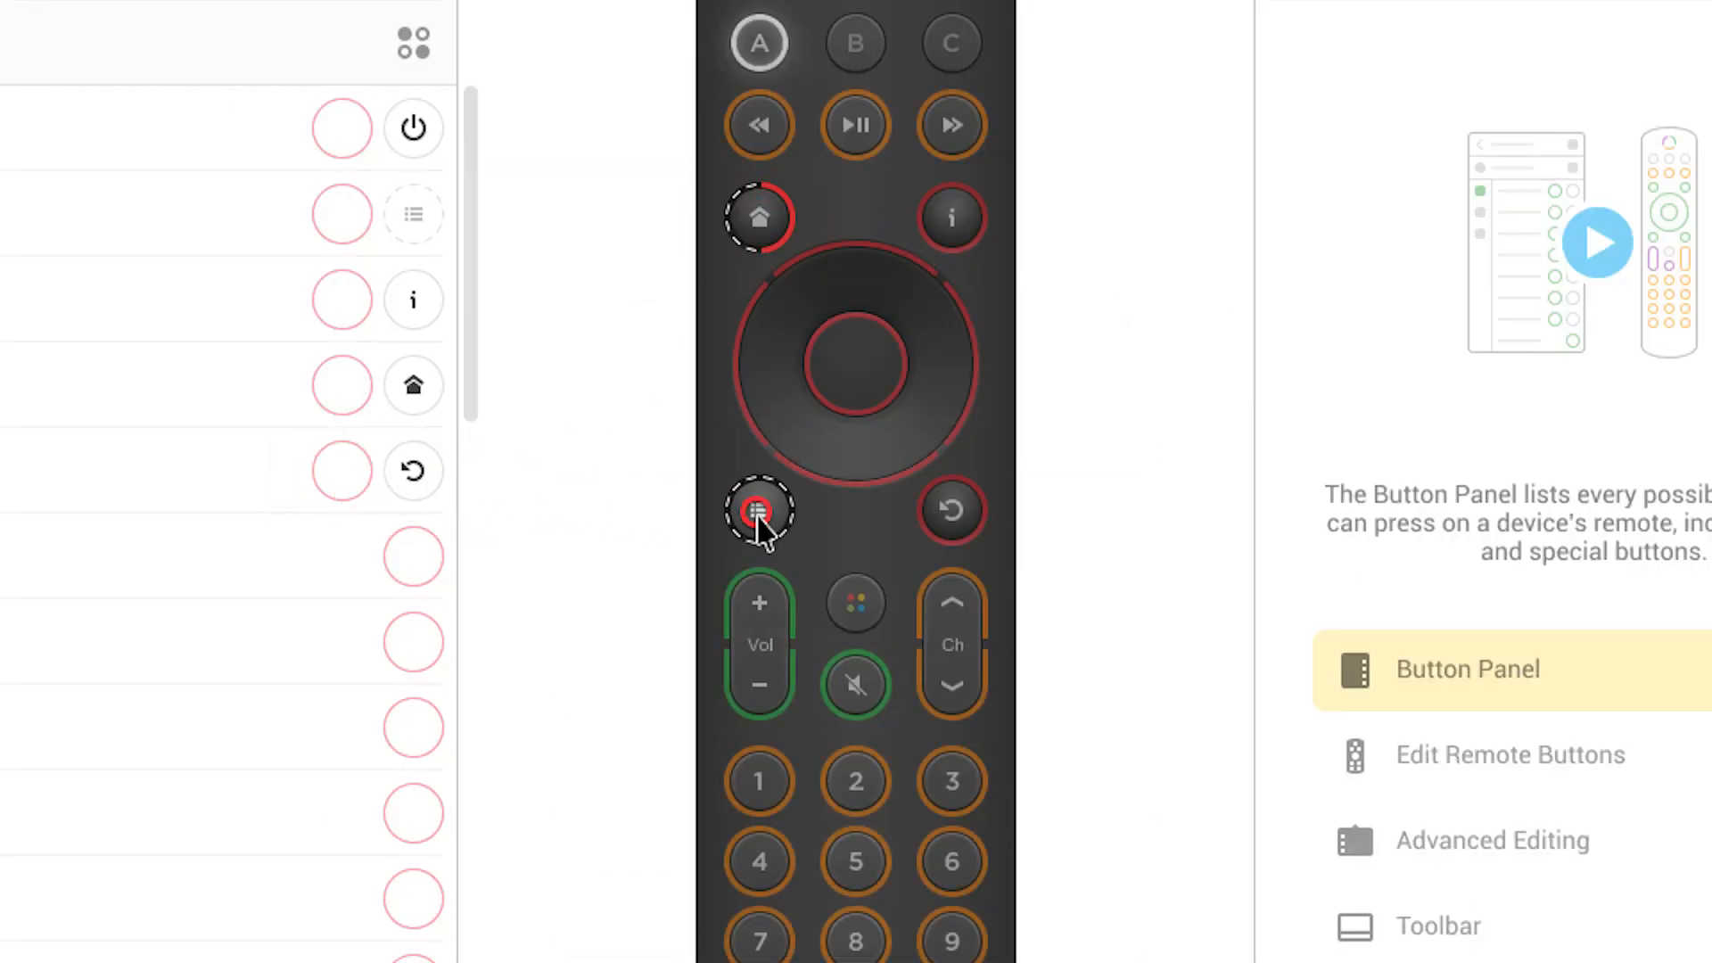
click(759, 511)
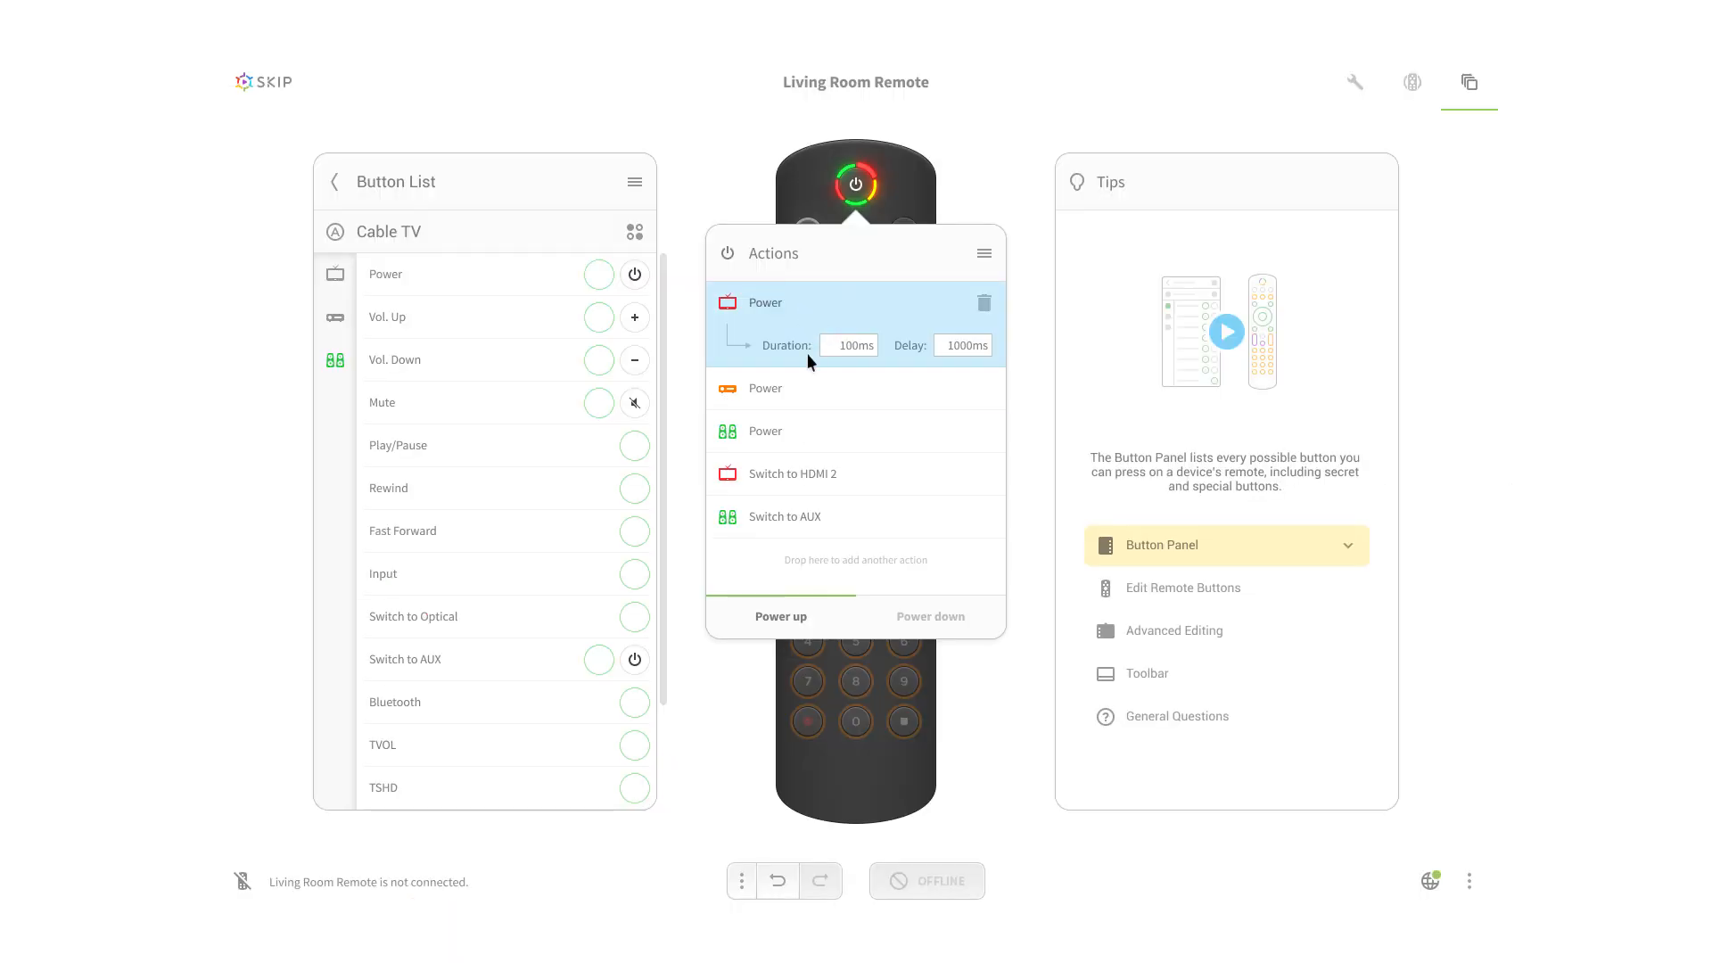
click(766, 388)
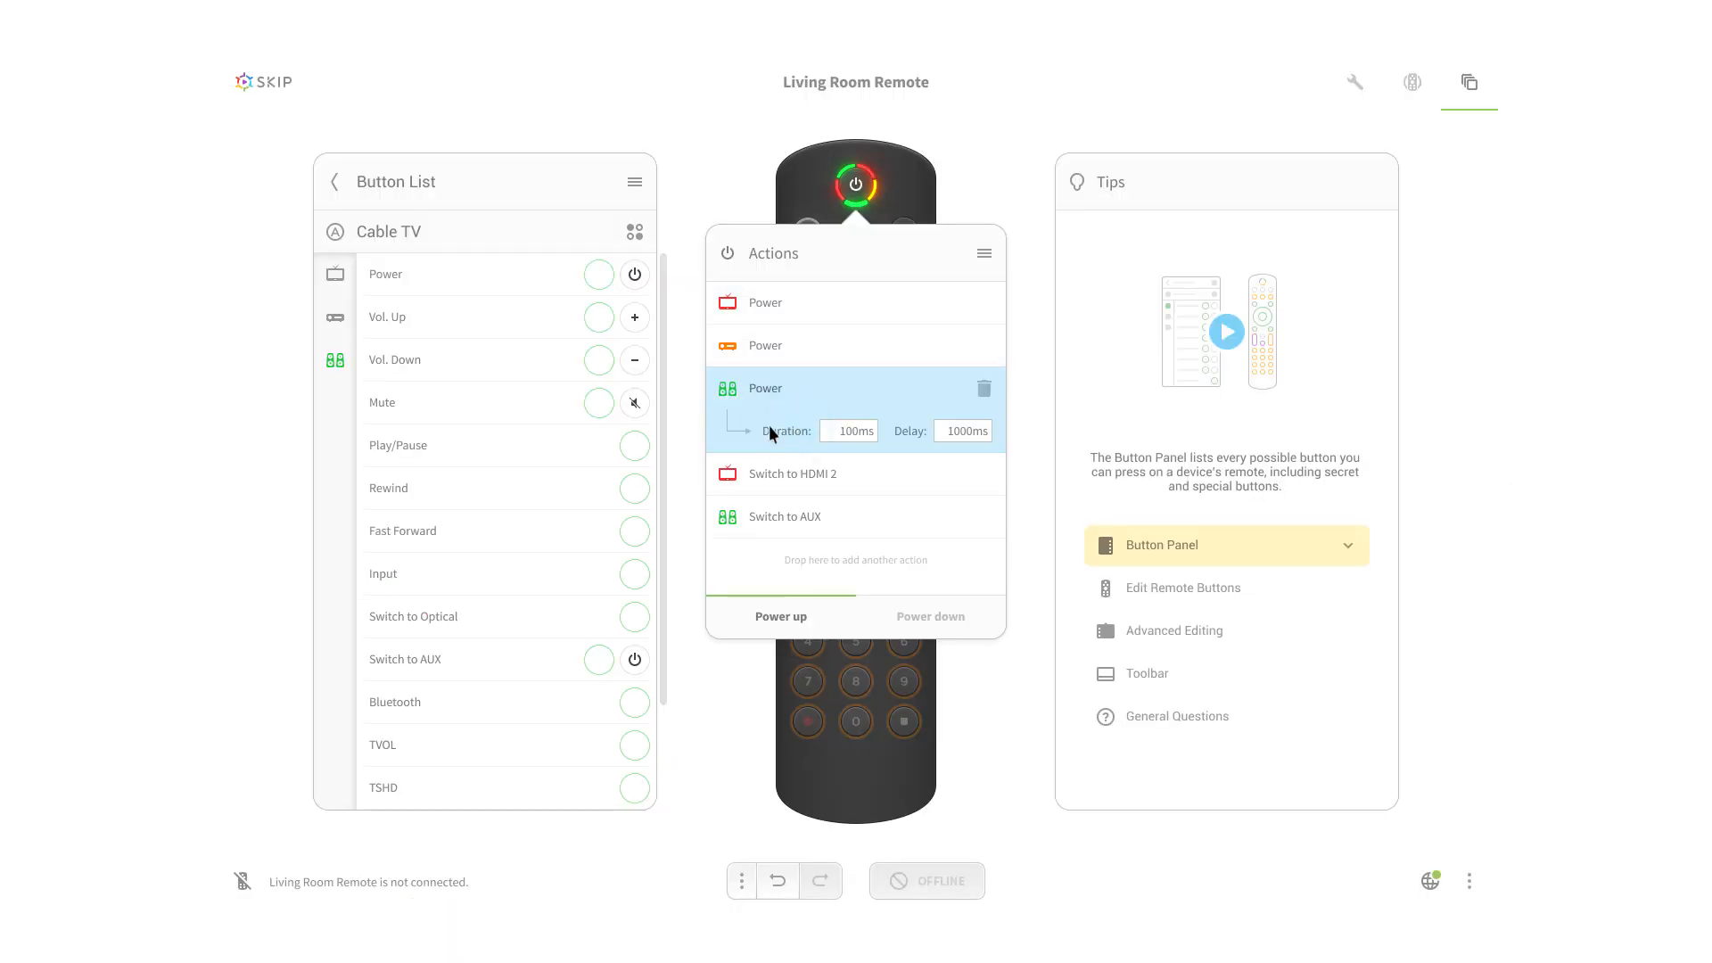